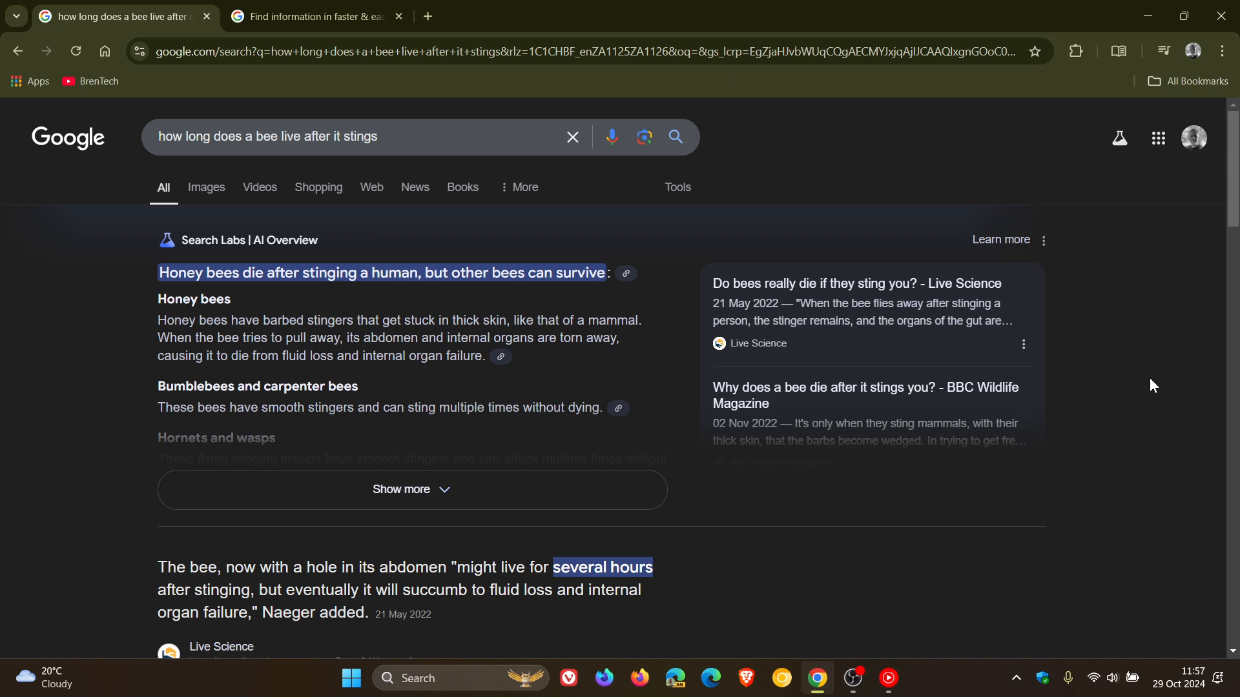
{"action": "mouse_move", "coordinate": [443, 496]}
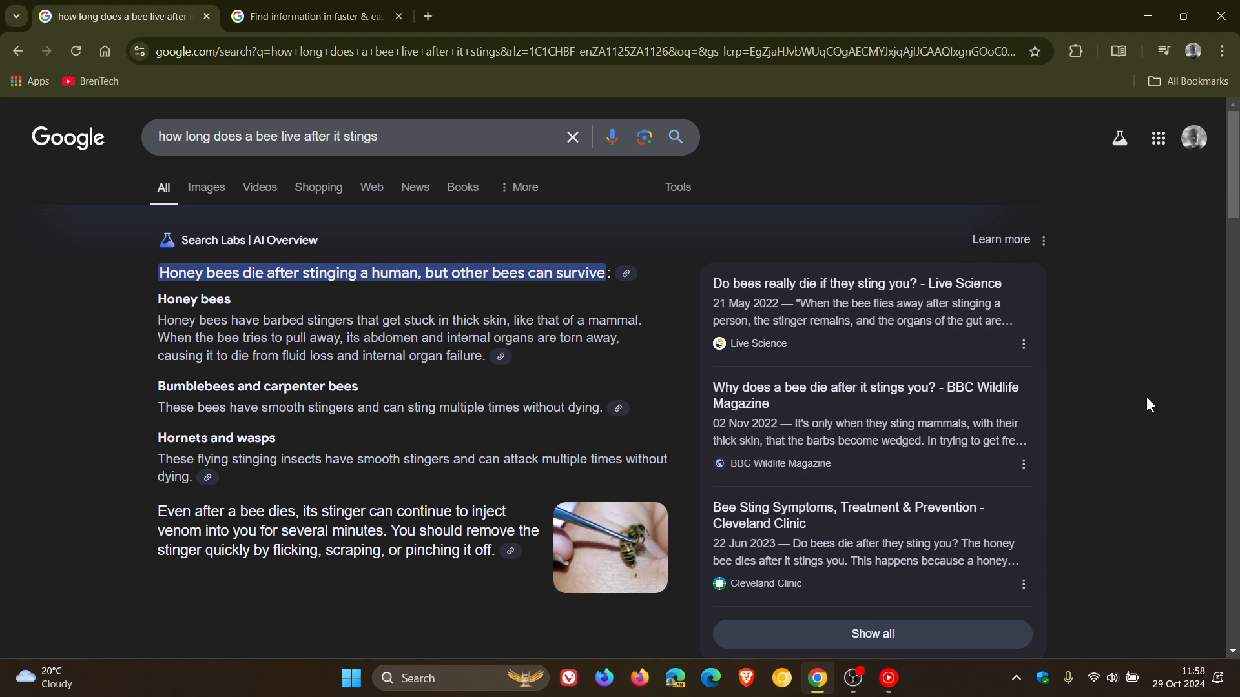
{"action": "mouse_move", "coordinate": [1119, 137]}
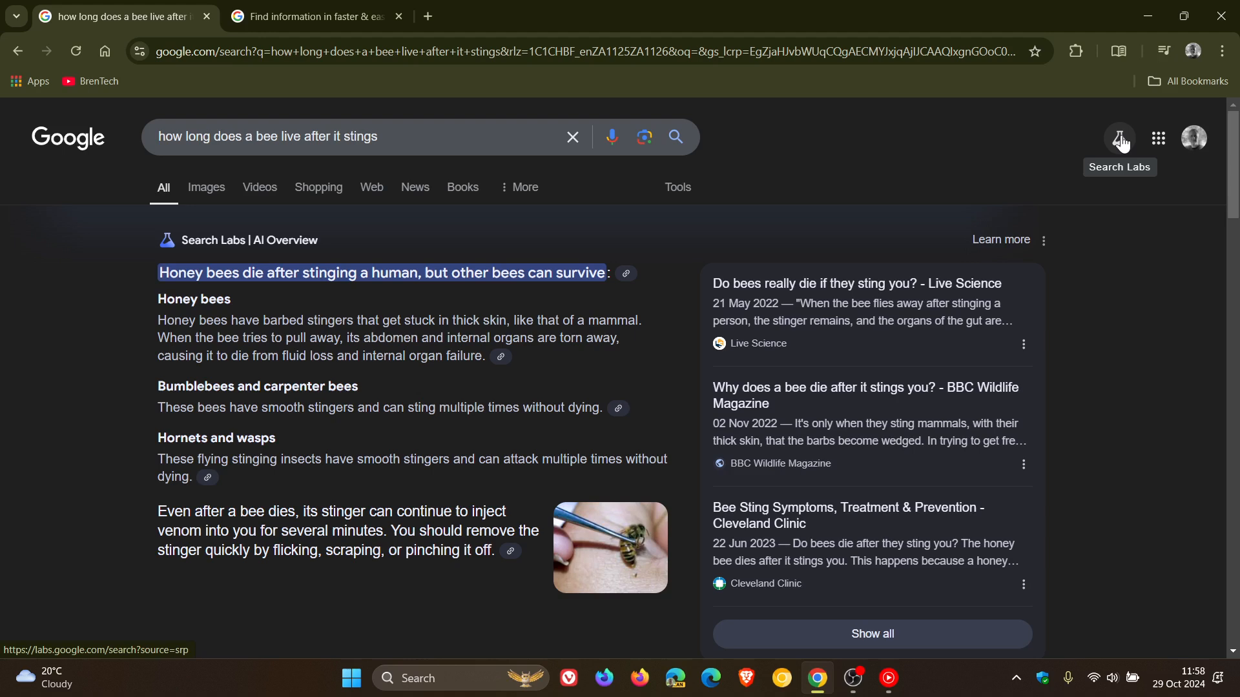
- Switch to the AI Overviews help article and scroll through the Americas, Asia-Pacific and EMEA country lists
{"action": "scroll", "scroll_direction": "down", "scroll_amount": 3}
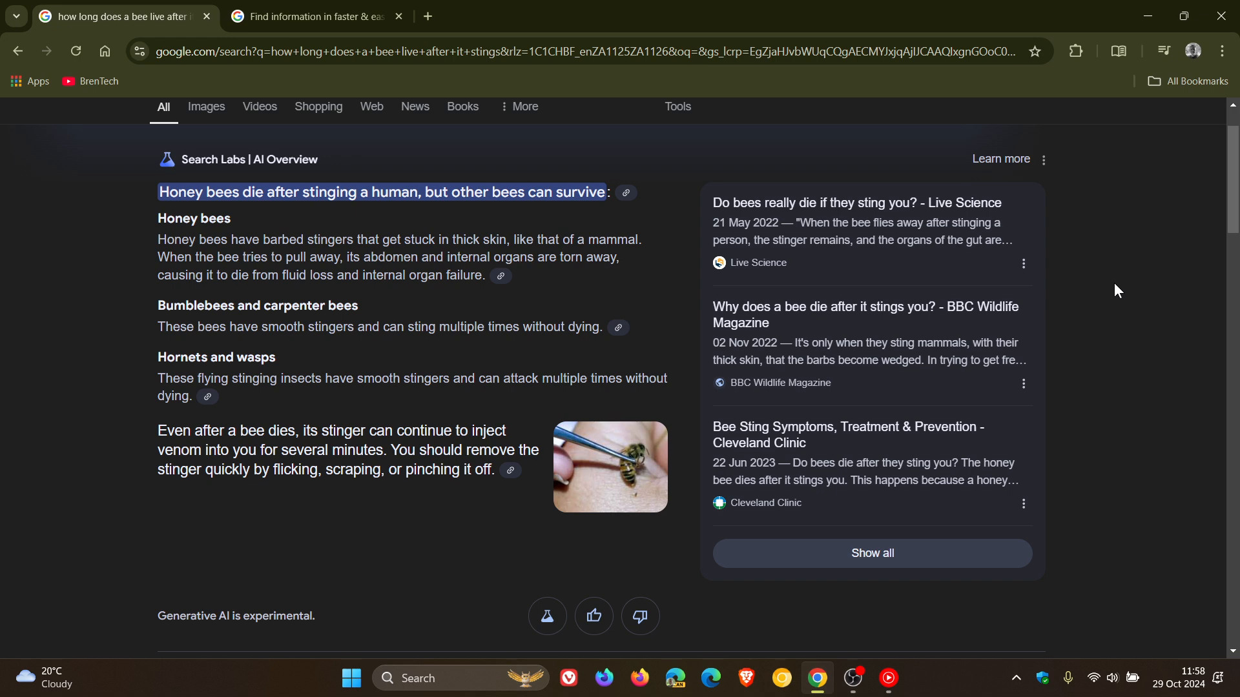
{"action": "mouse_move", "coordinate": [1045, 261]}
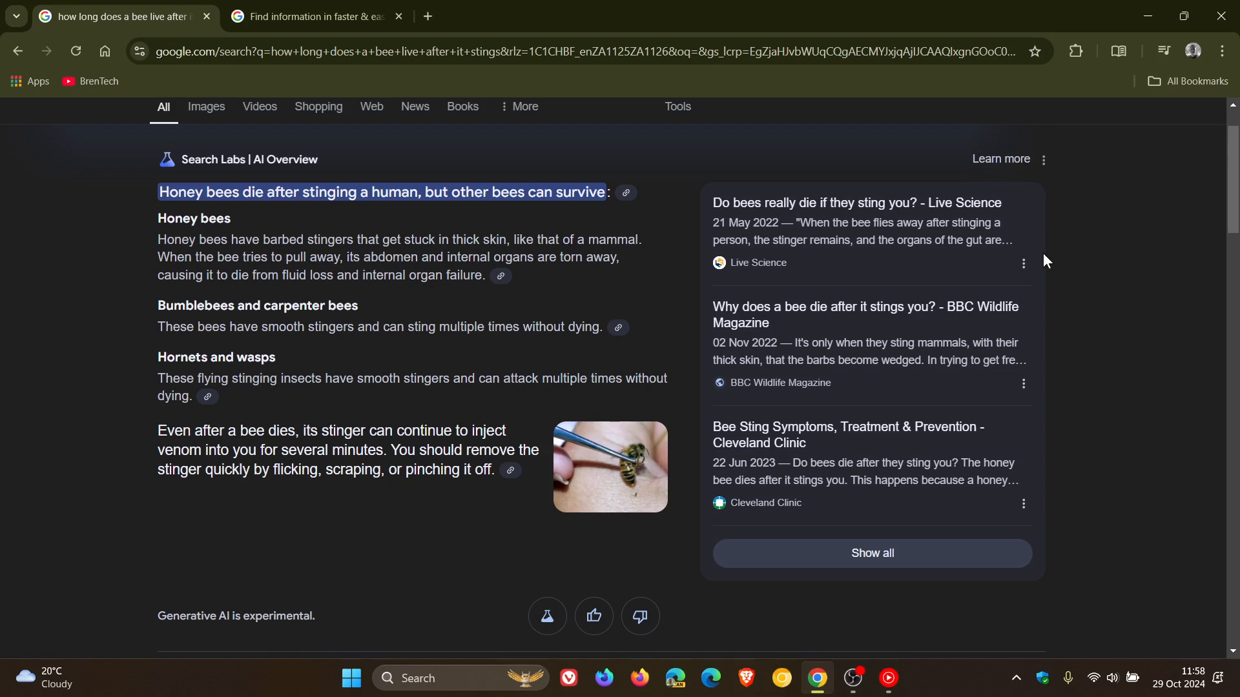
{"action": "left_click", "coordinate": [319, 16]}
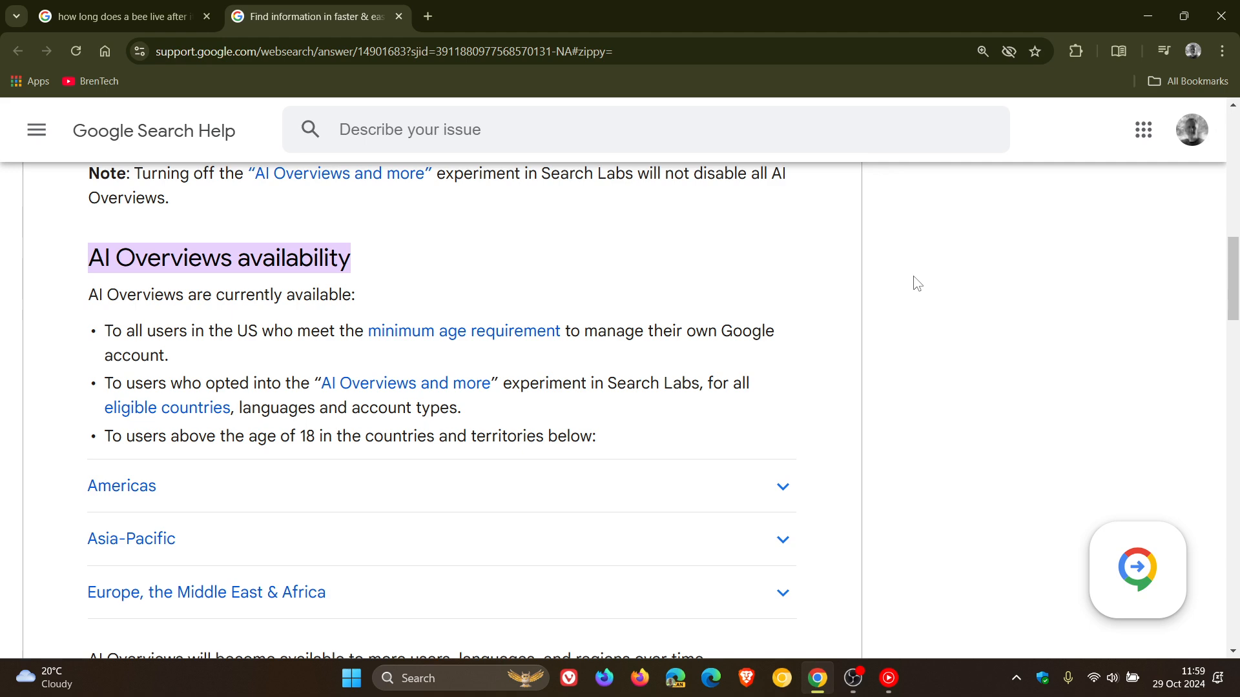
{"action": "scroll", "scroll_direction": "down", "scroll_amount": 3}
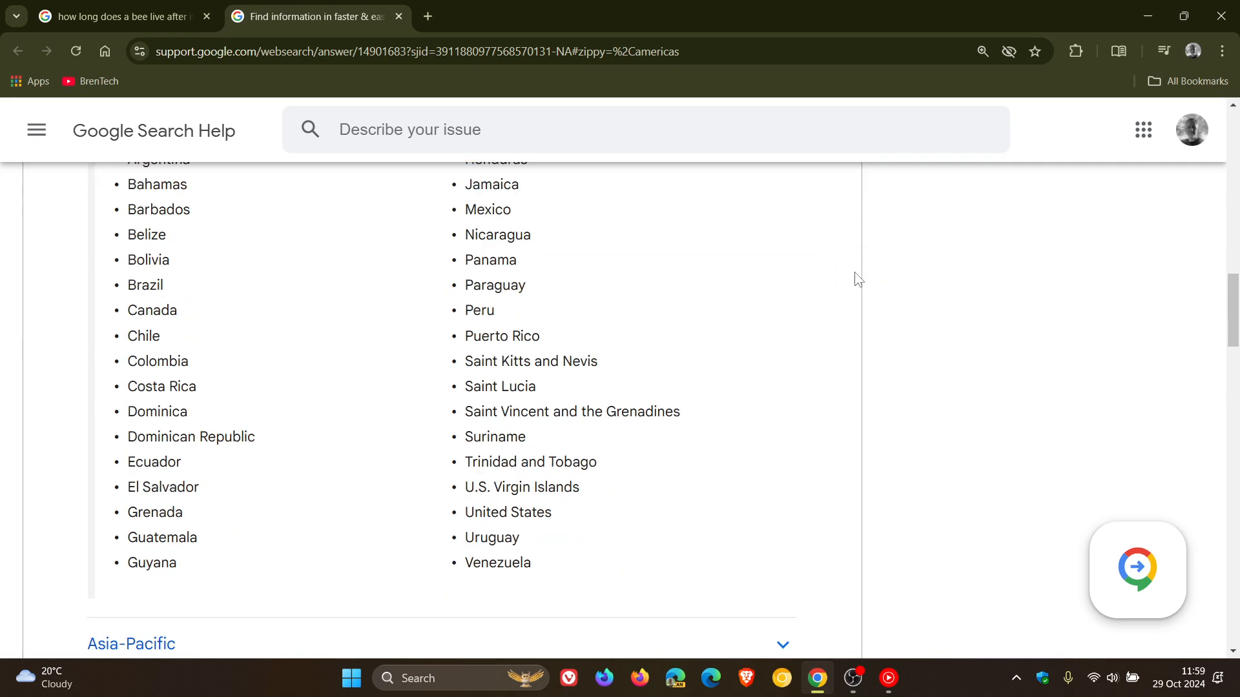
{"action": "scroll", "scroll_direction": "down", "scroll_amount": 3}
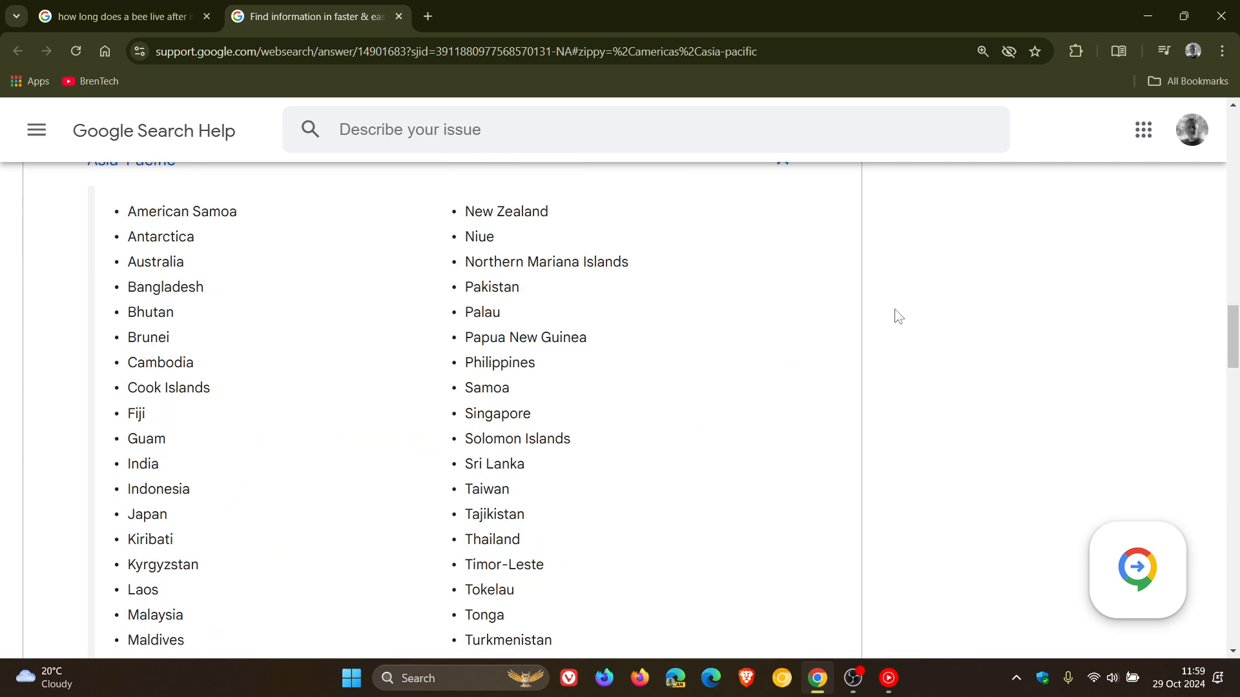
{"action": "scroll", "scroll_direction": "down", "scroll_amount": 3}
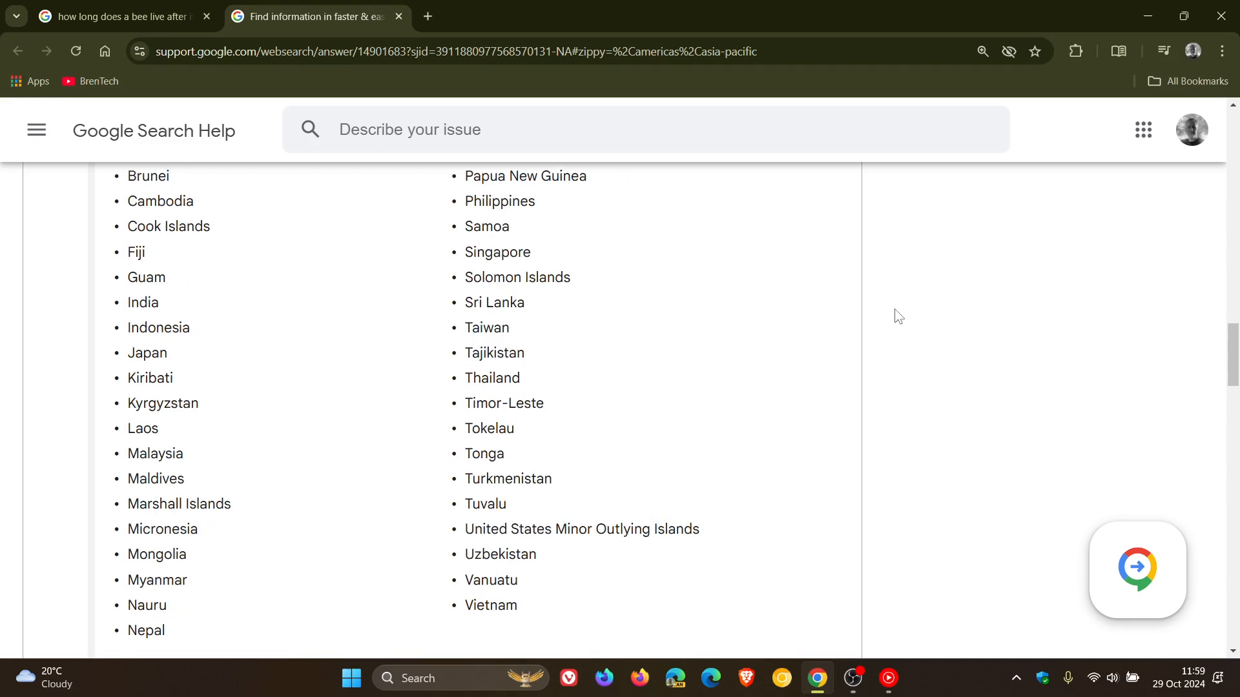
{"action": "scroll", "scroll_direction": "down", "scroll_amount": 3}
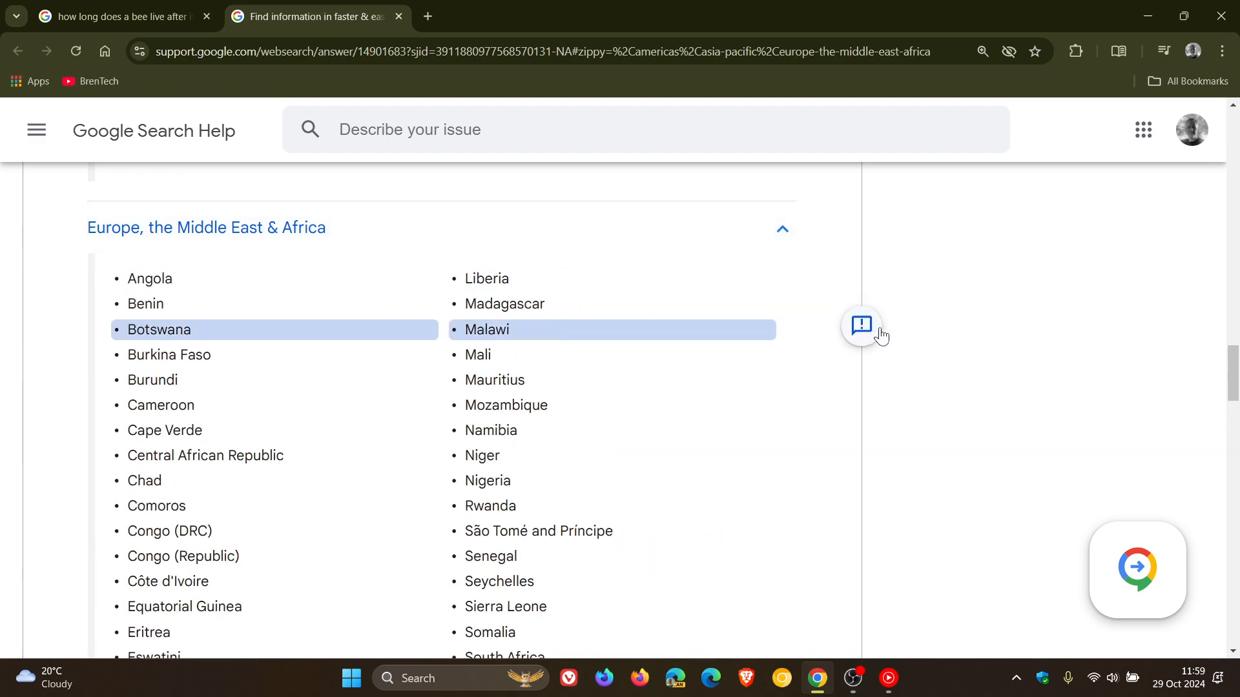
{"action": "scroll", "scroll_direction": "down", "scroll_amount": 3}
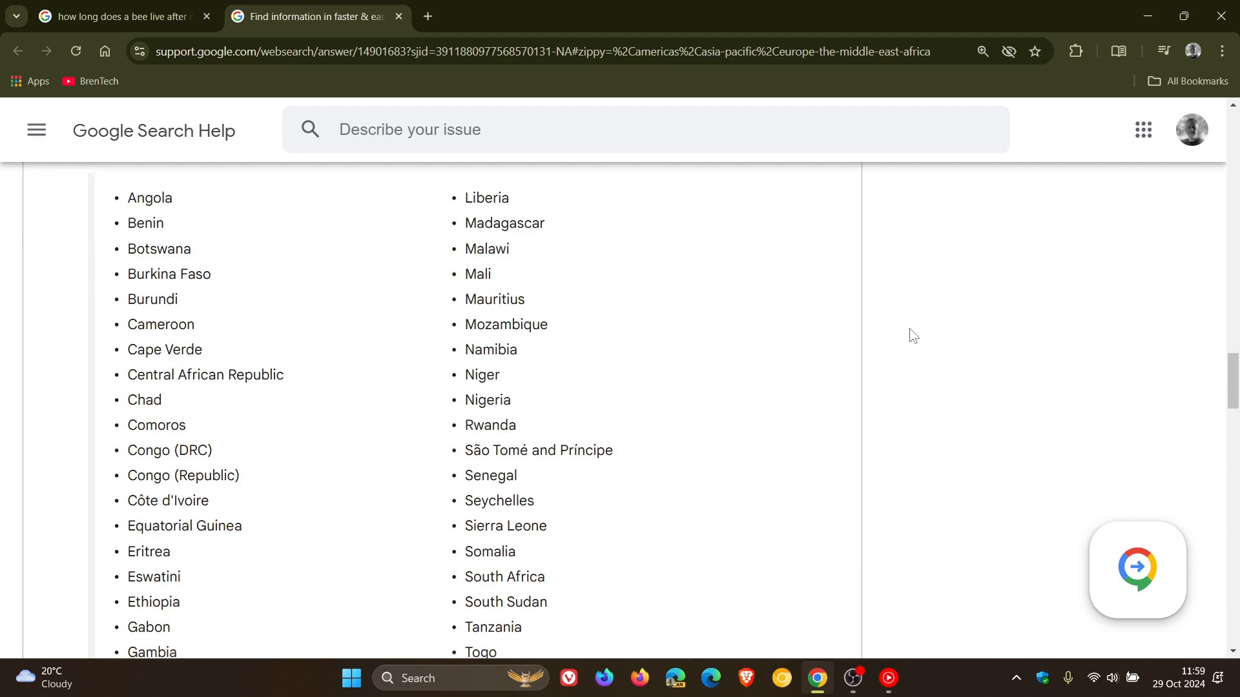
{"action": "scroll", "scroll_direction": "down", "scroll_amount": 3}
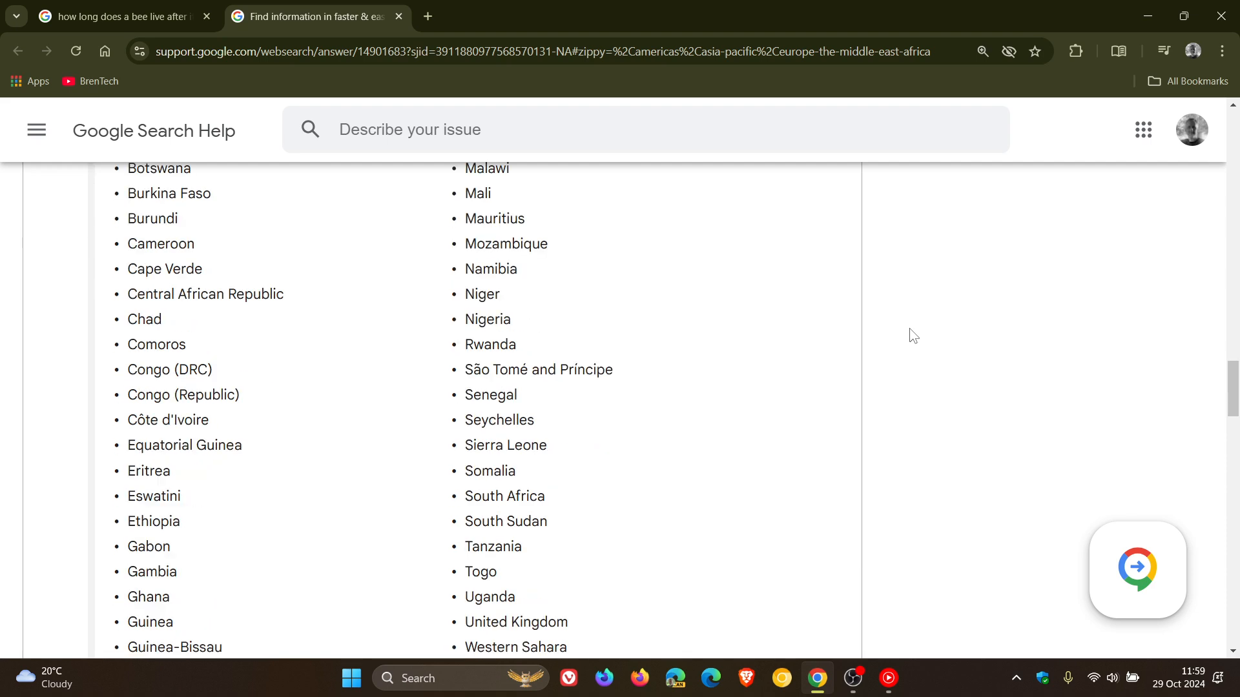
{"action": "scroll", "scroll_direction": "down", "scroll_amount": 3}
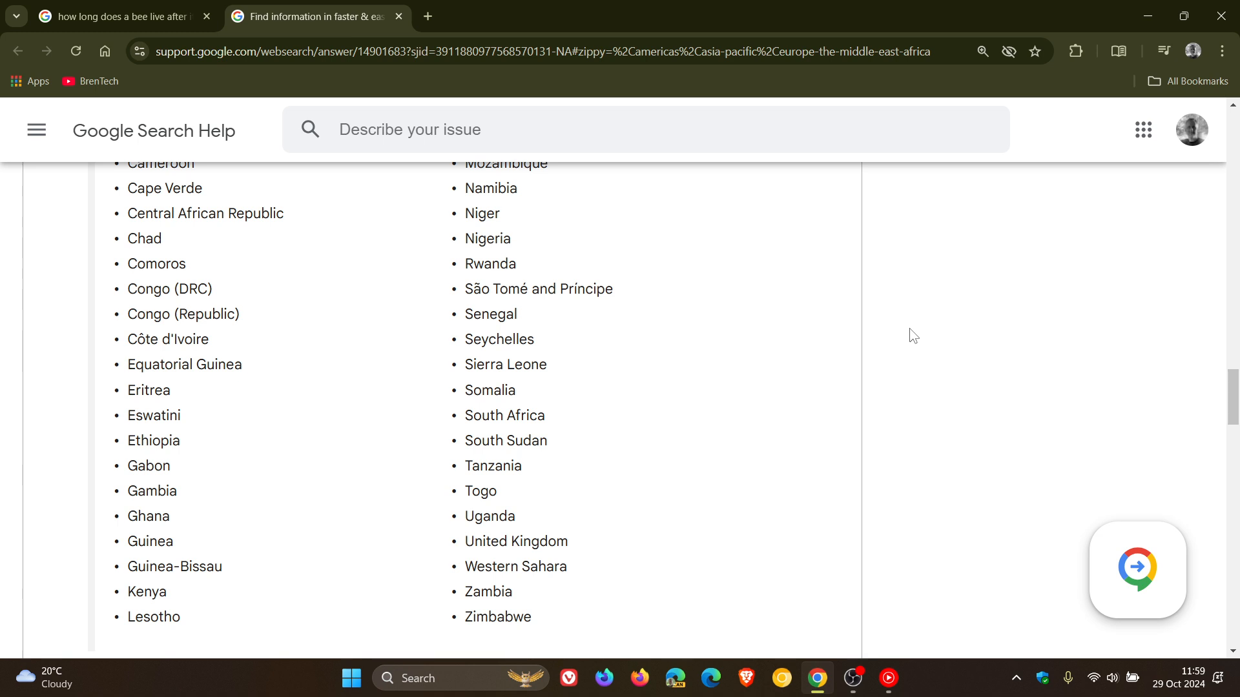
- Go back to the tab with the bee-sting search results and their AI Overview sources
{"action": "left_click", "coordinate": [116, 16]}
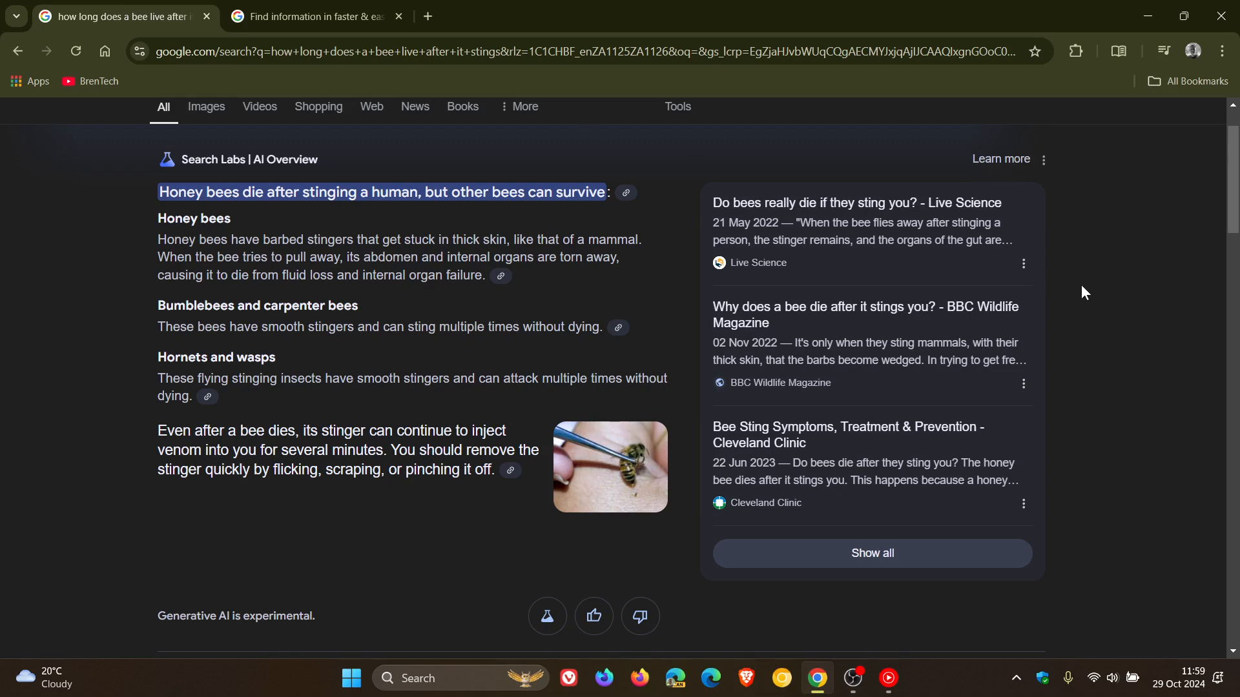
{"action": "mouse_move", "coordinate": [1099, 298]}
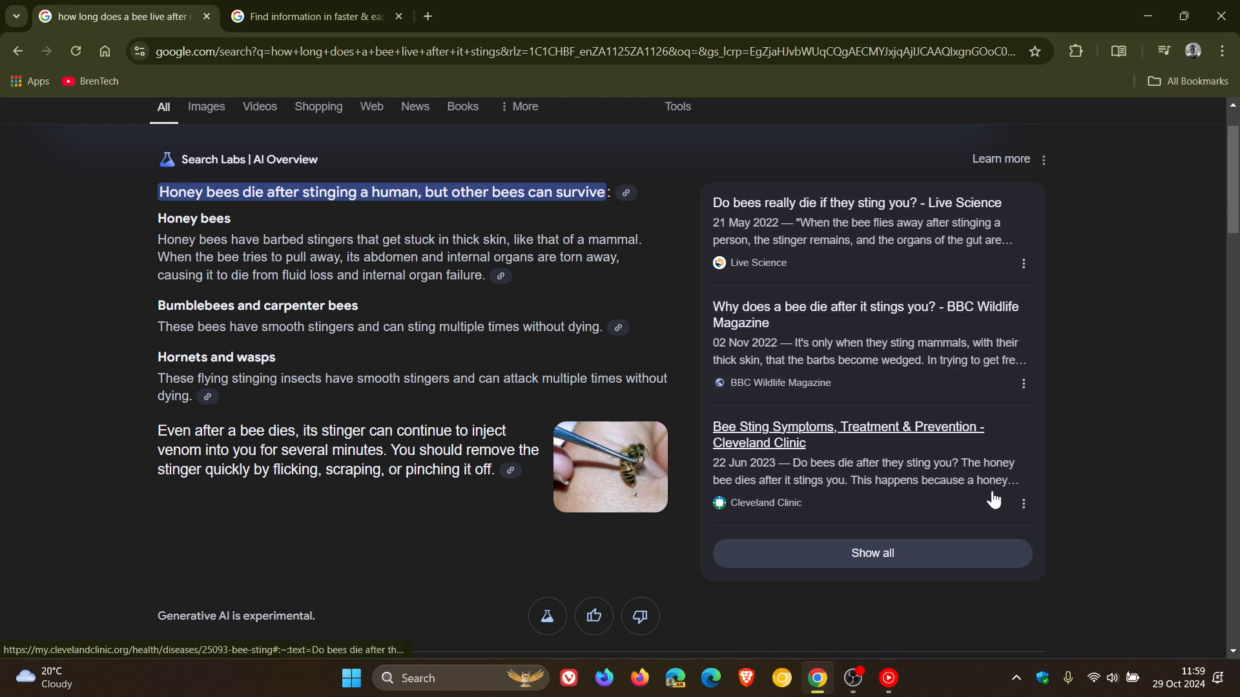
{"action": "mouse_move", "coordinate": [744, 513]}
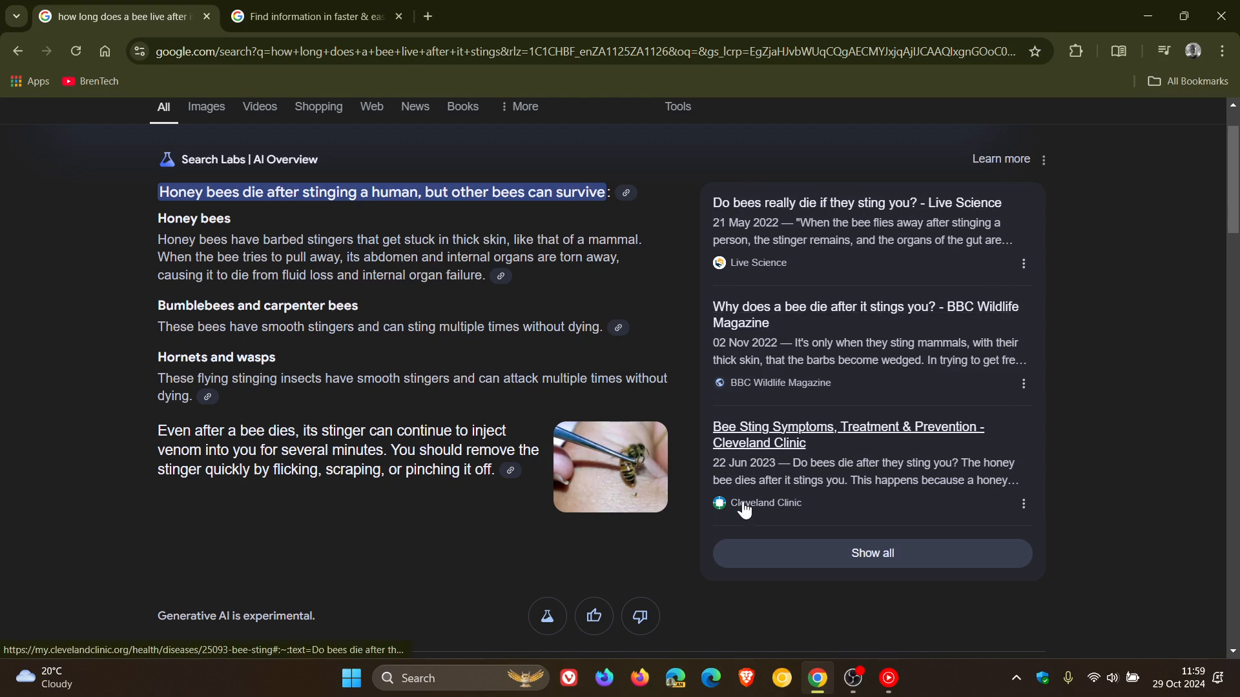
{"action": "mouse_move", "coordinate": [454, 233]}
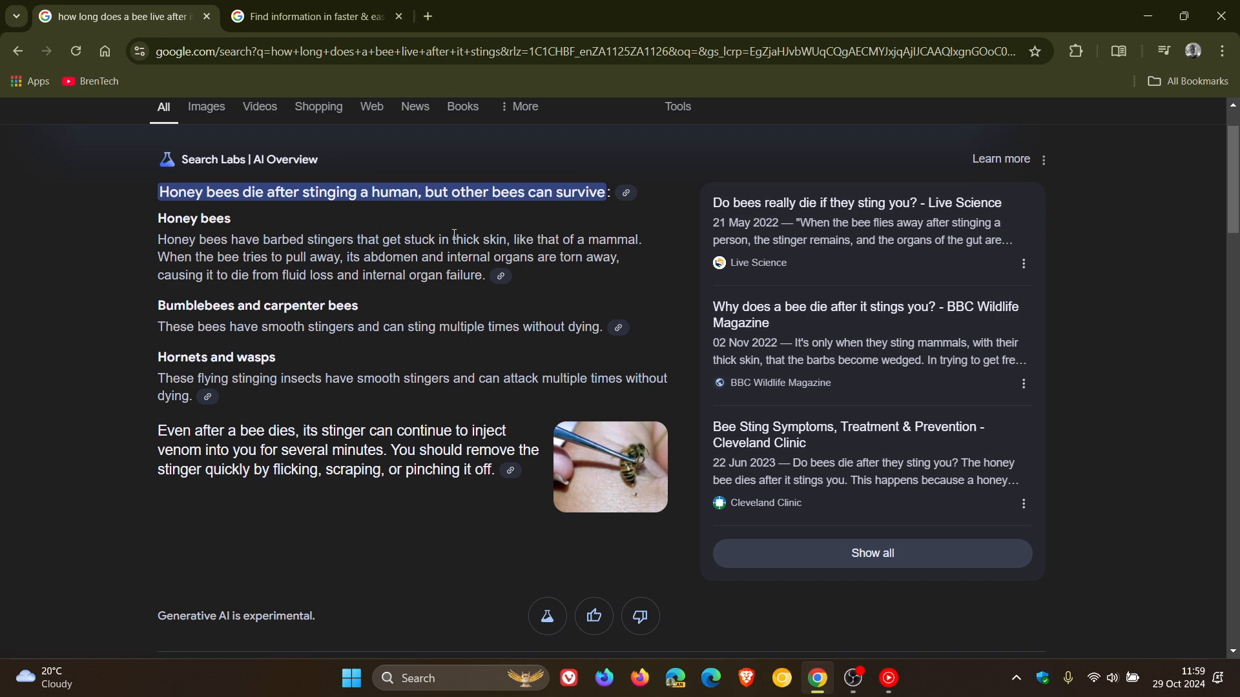
{"action": "mouse_move", "coordinate": [862, 296]}
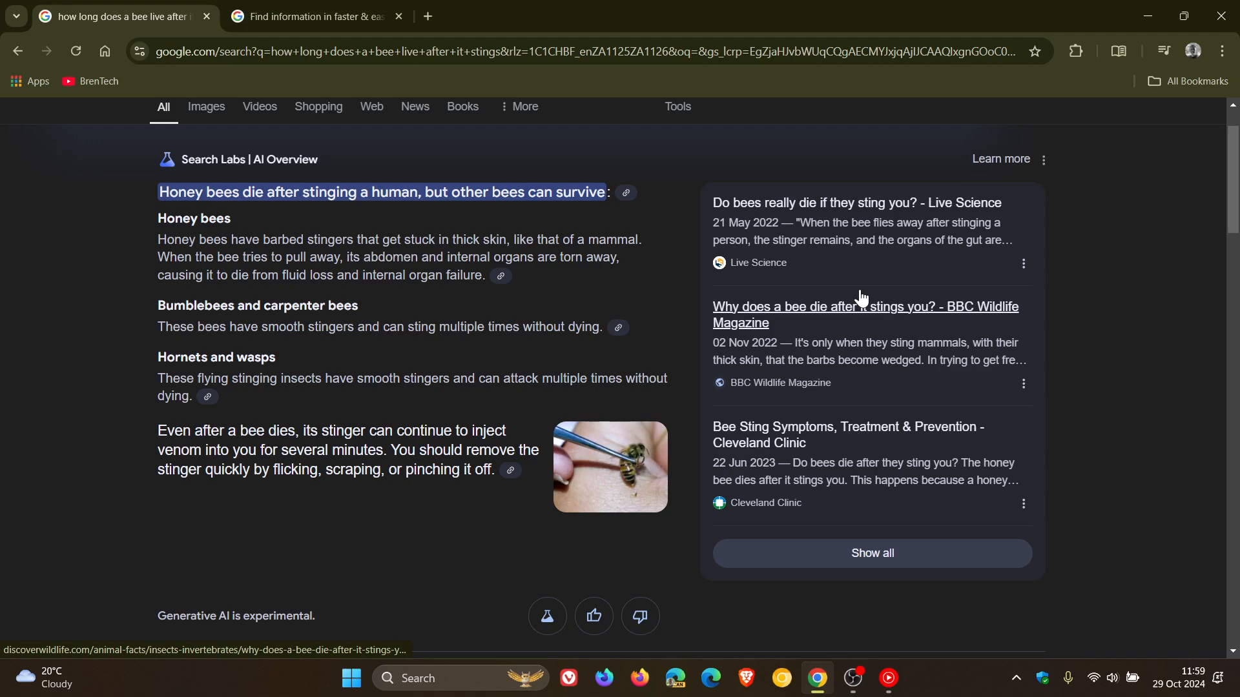
{"action": "mouse_move", "coordinate": [460, 574]}
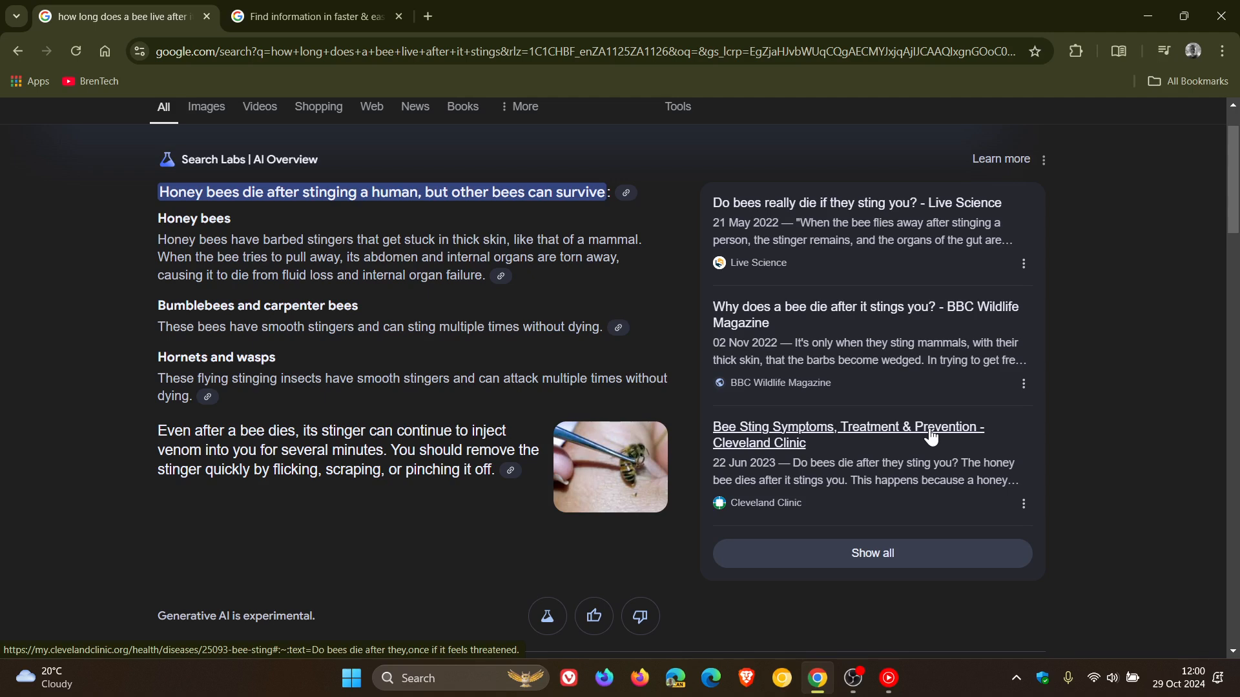
{"action": "mouse_move", "coordinate": [811, 262]}
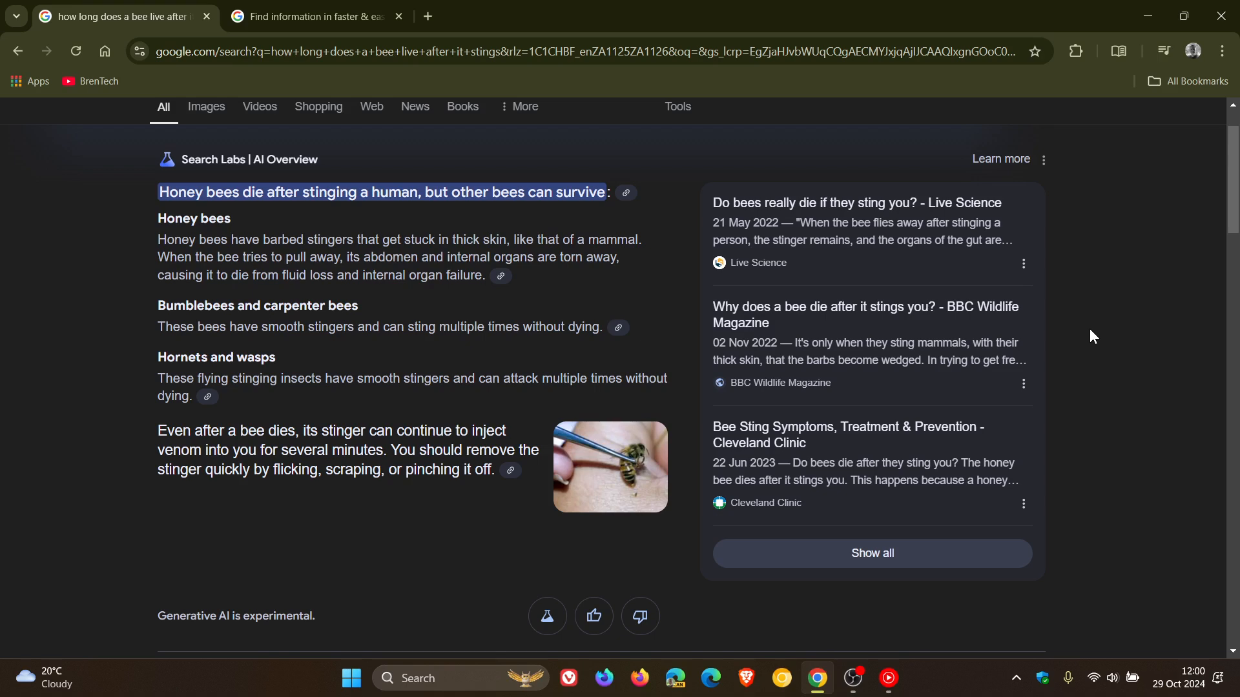
{"action": "mouse_move", "coordinate": [633, 305]}
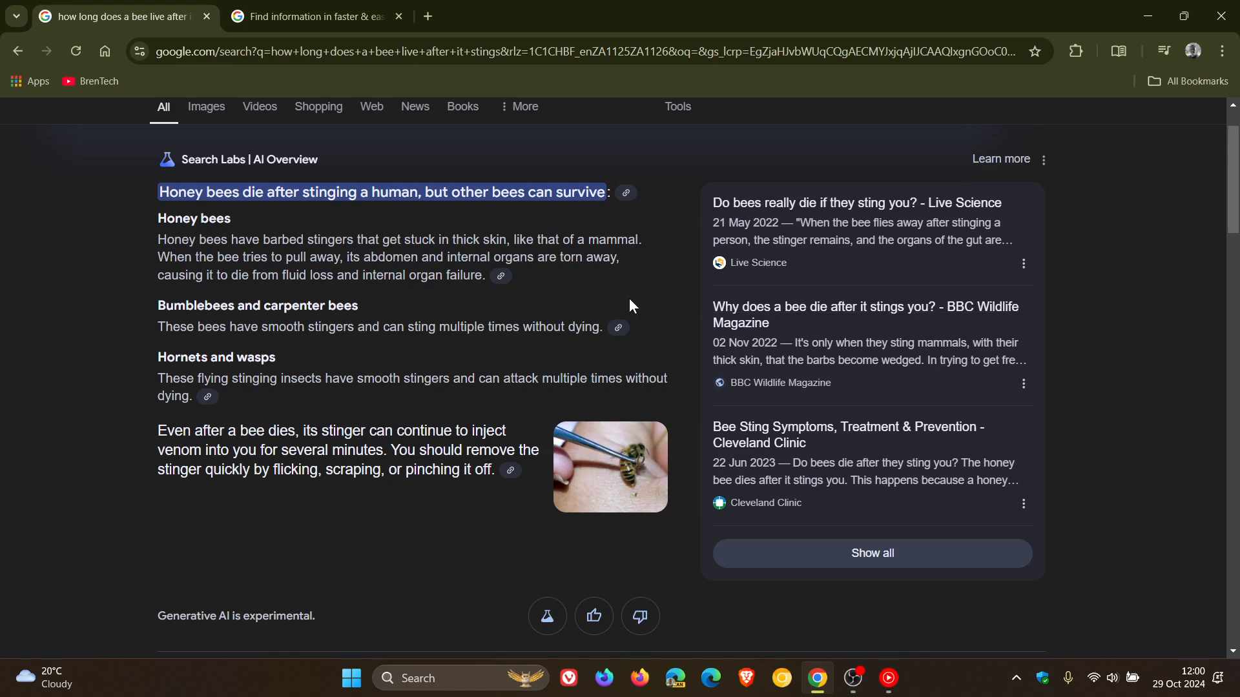
{"action": "mouse_move", "coordinate": [502, 276]}
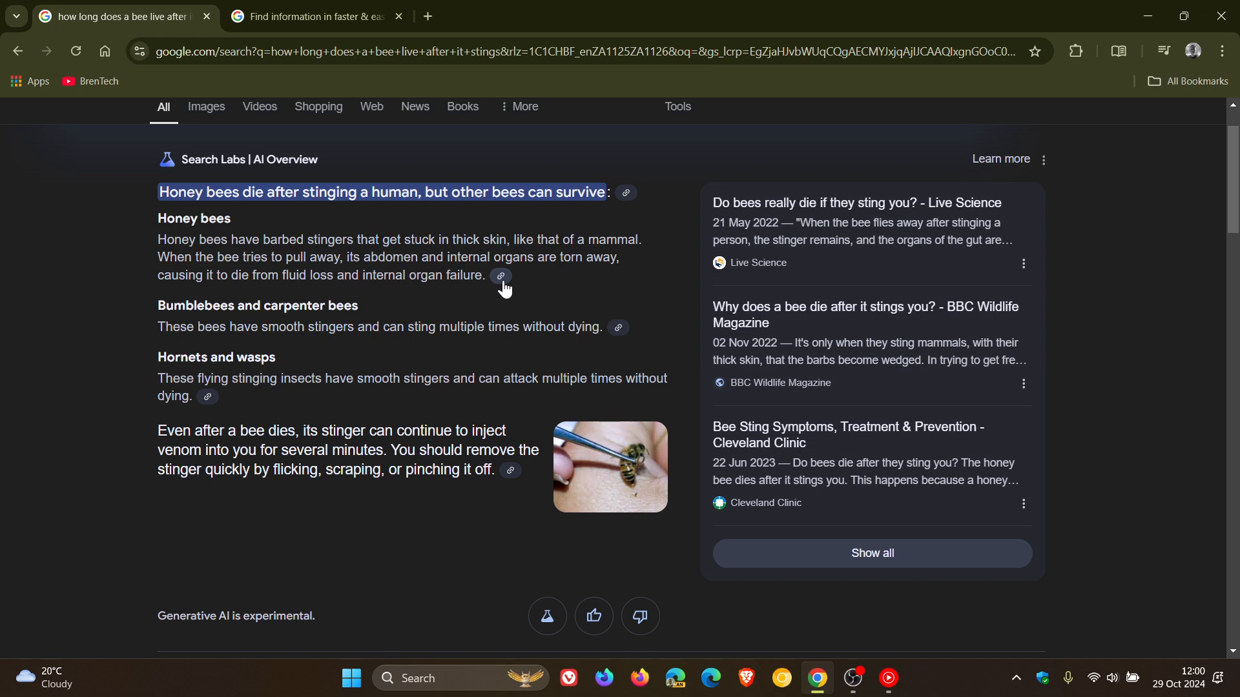
{"action": "mouse_move", "coordinate": [599, 321]}
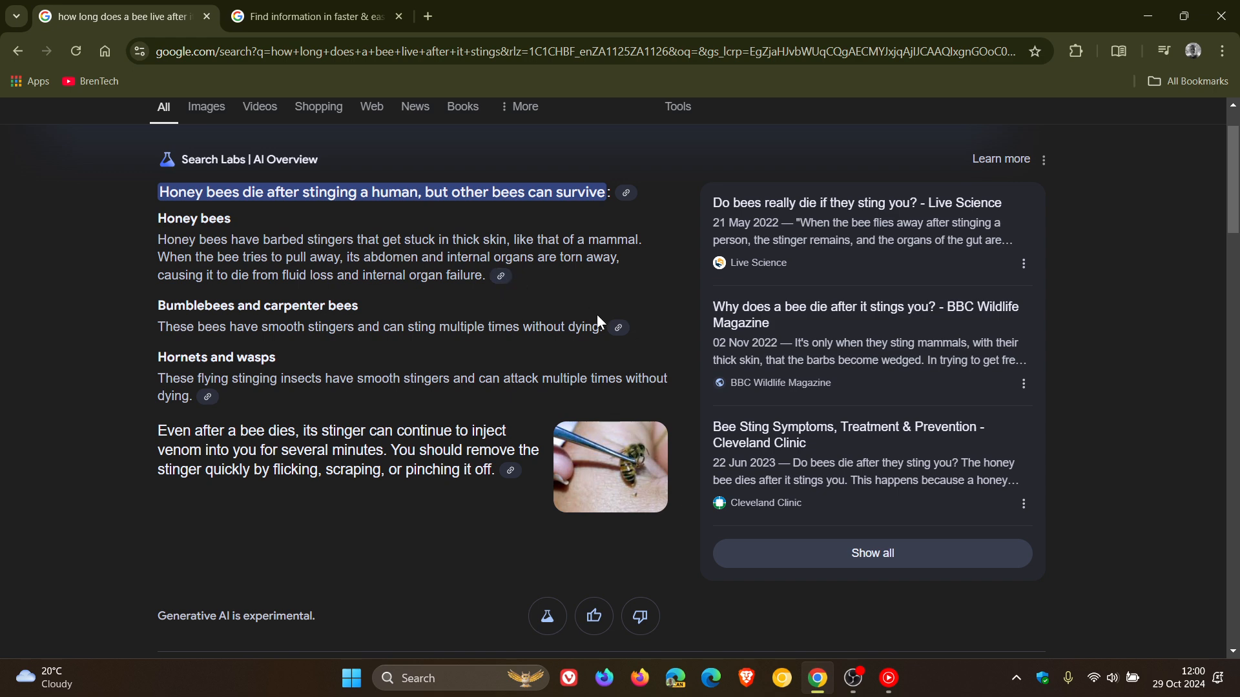
{"action": "mouse_move", "coordinate": [618, 330]}
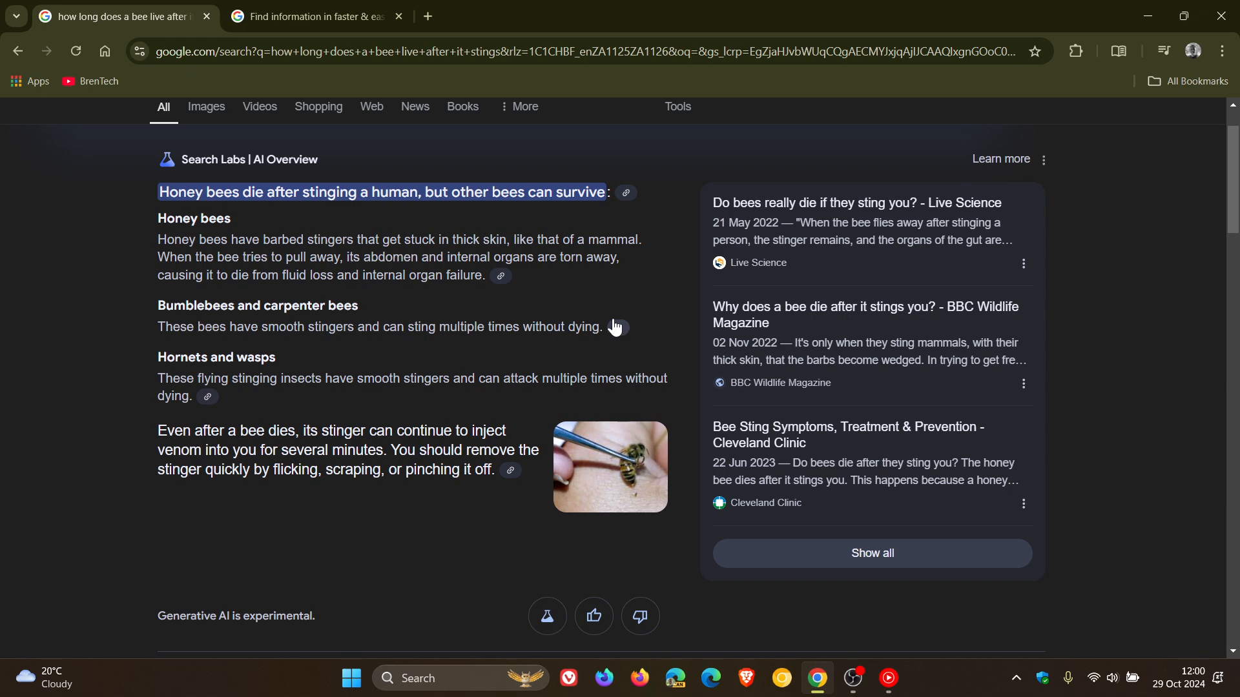
{"action": "mouse_move", "coordinate": [1130, 336]}
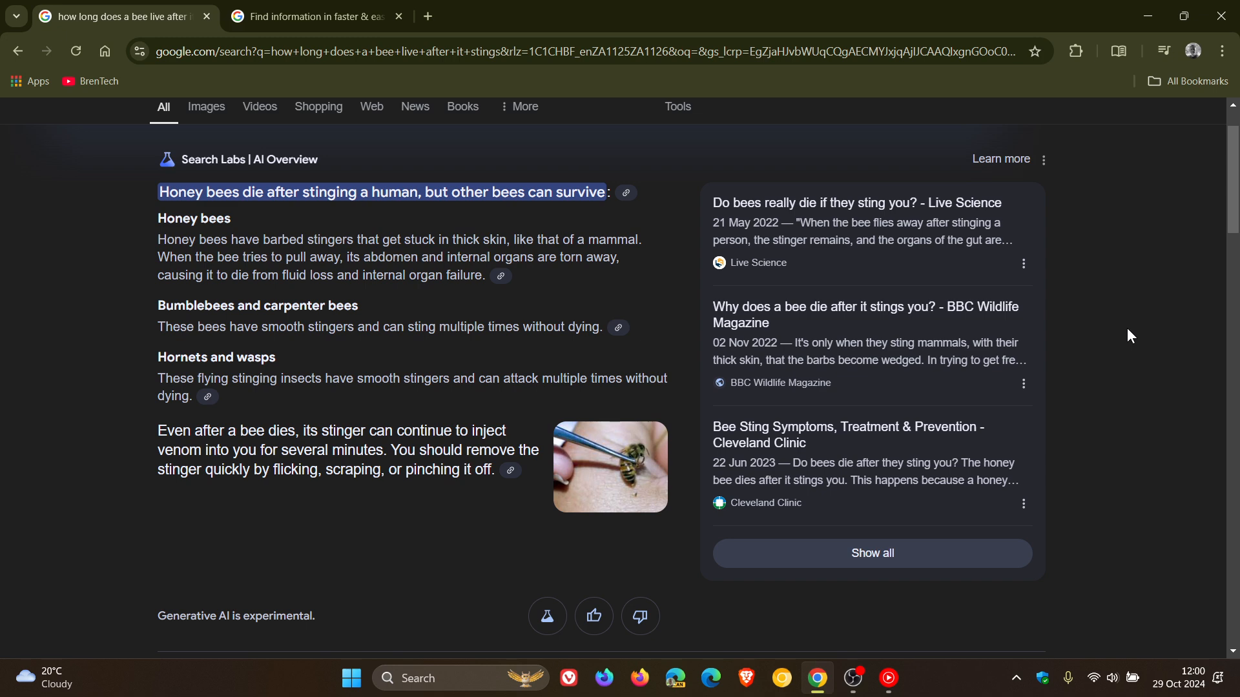
{"action": "mouse_move", "coordinate": [579, 301]}
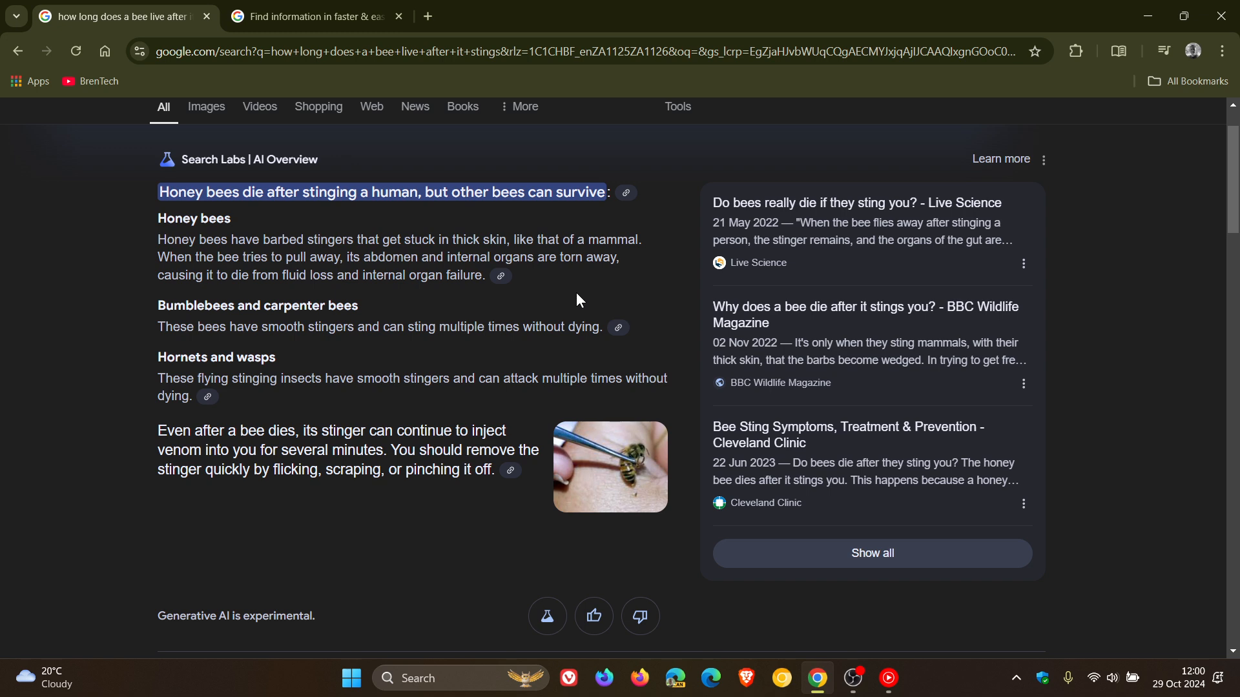
{"action": "mouse_move", "coordinate": [1113, 284]}
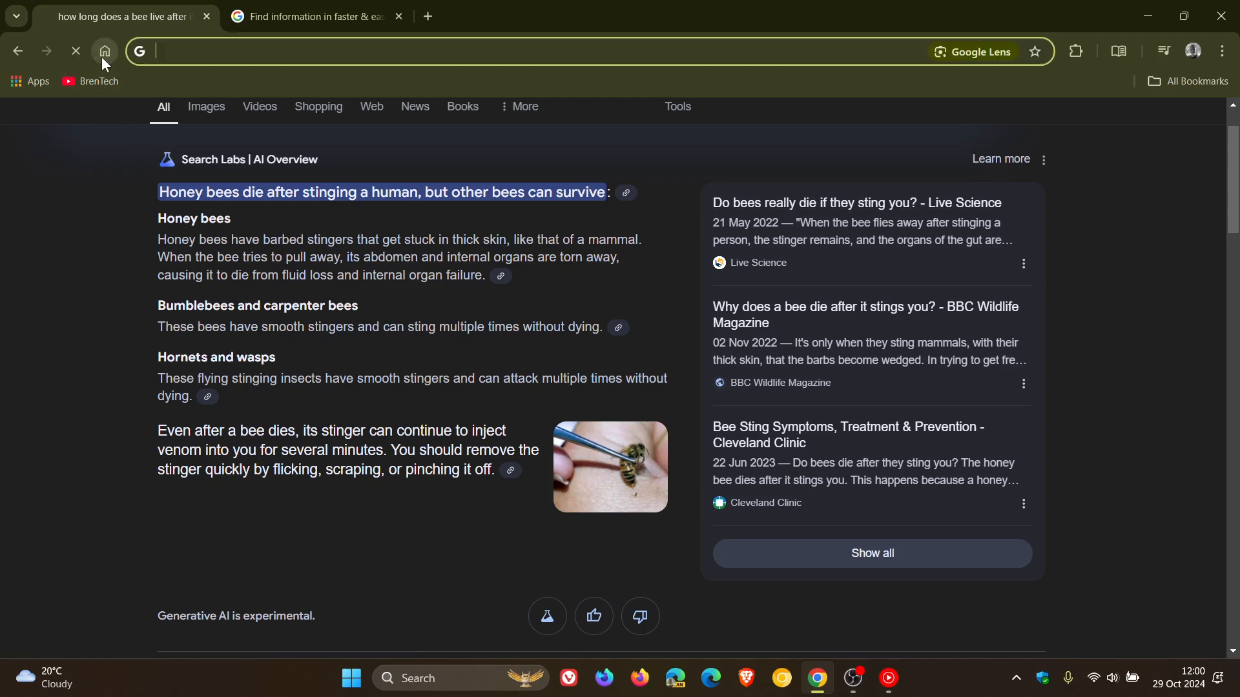
- Leave the bee-sting results for Google's new-tab homepage with its empty search box
{"action": "left_click", "coordinate": [105, 51]}
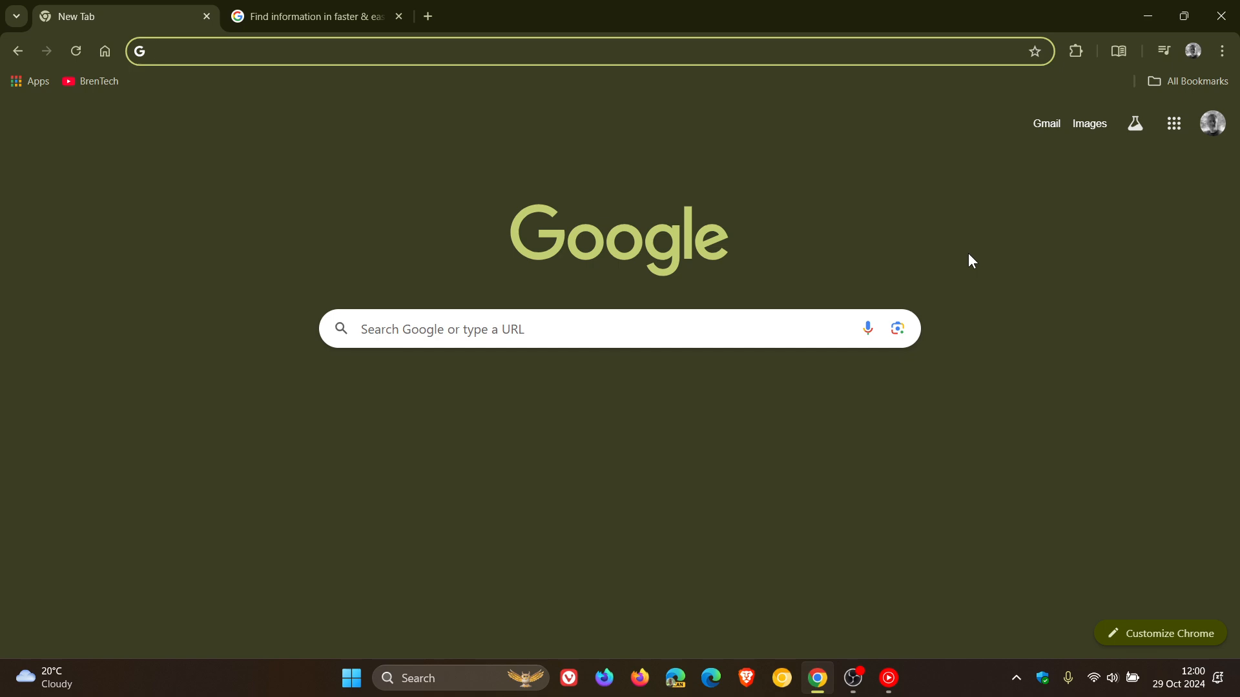